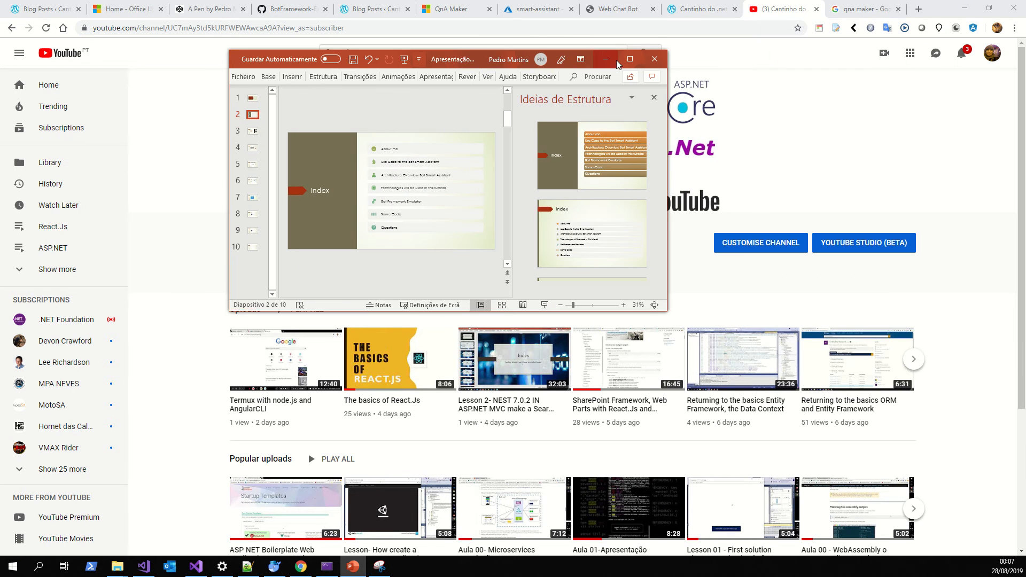
Maximize the PowerPoint window and display the Bot Smart Assistant title slide
left_click(629, 59)
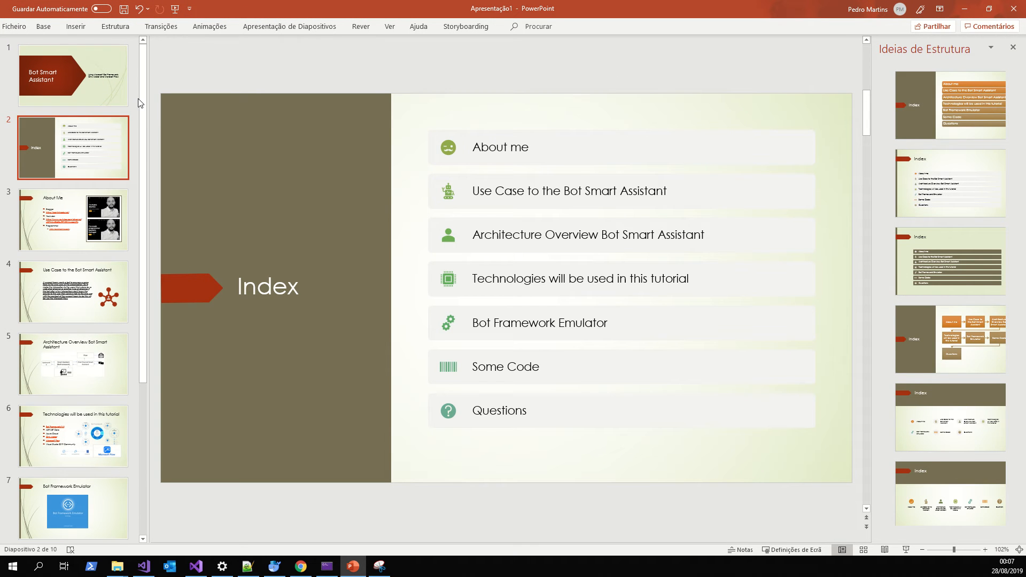
left_click(72, 75)
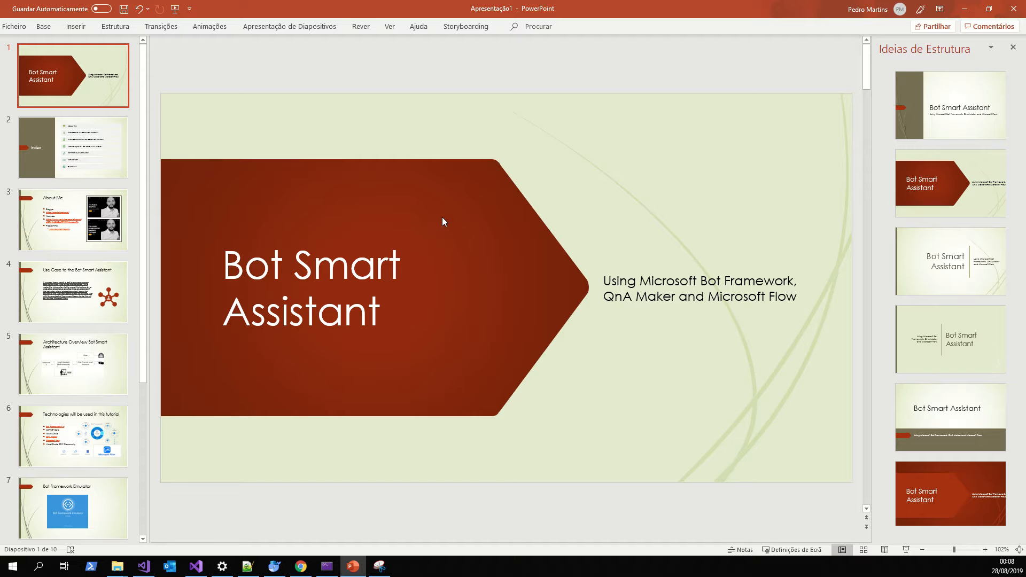
Open slide 3, 'About Me', with its blogger, YouTuber and programmer links
left_click(73, 146)
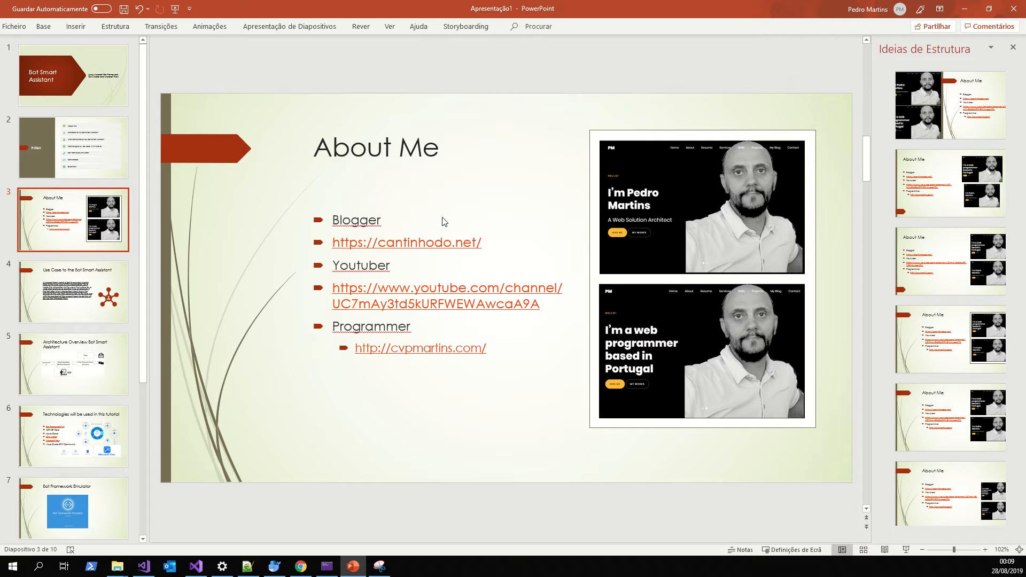
Open slide 5, the architecture diagram linking QnA, Bot Framework, chat, Flow and FAQs
left_click(73, 291)
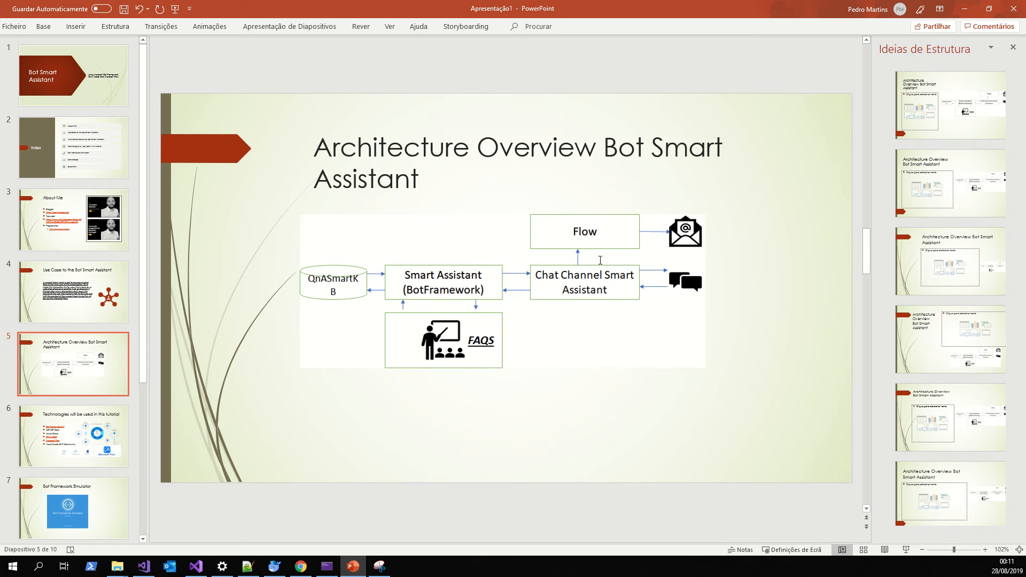
left_click(73, 436)
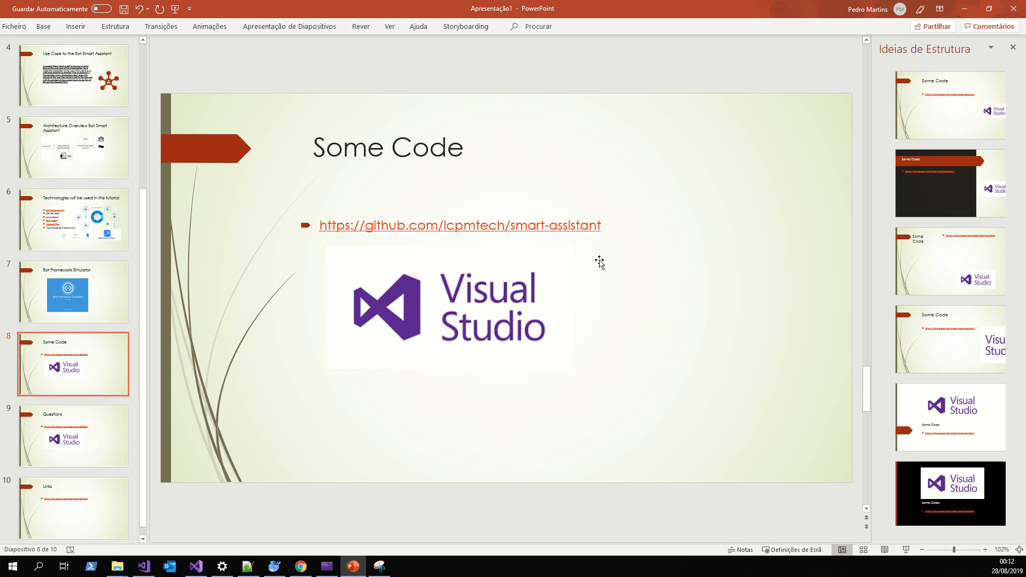
mouse_move(581, 225)
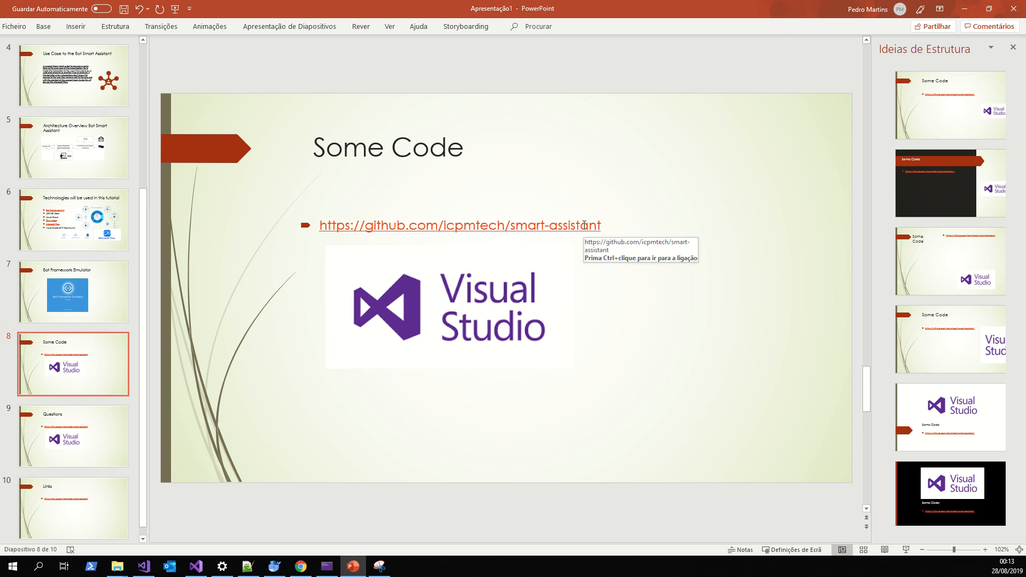
left_click(73, 436)
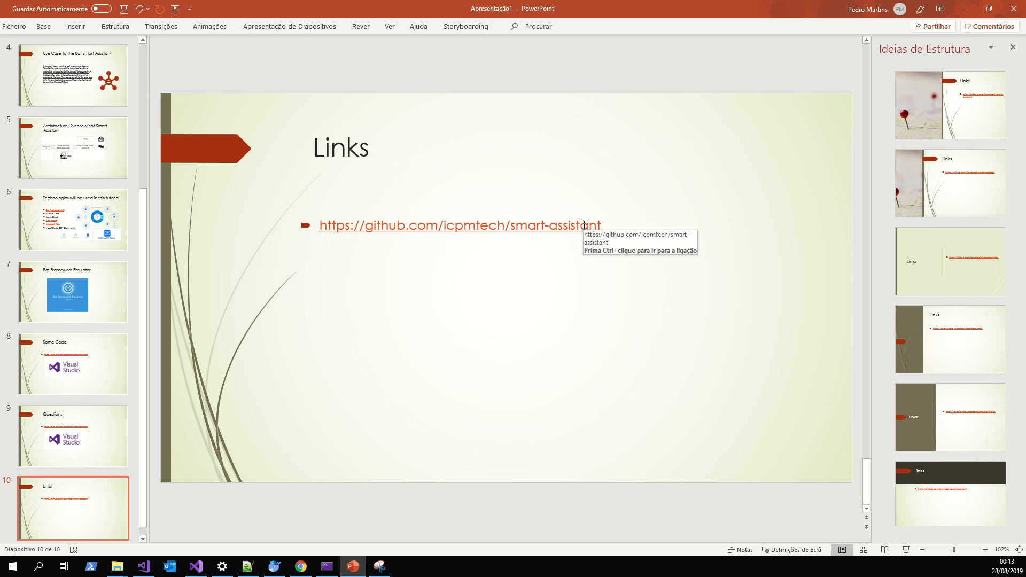
mouse_move(962, 11)
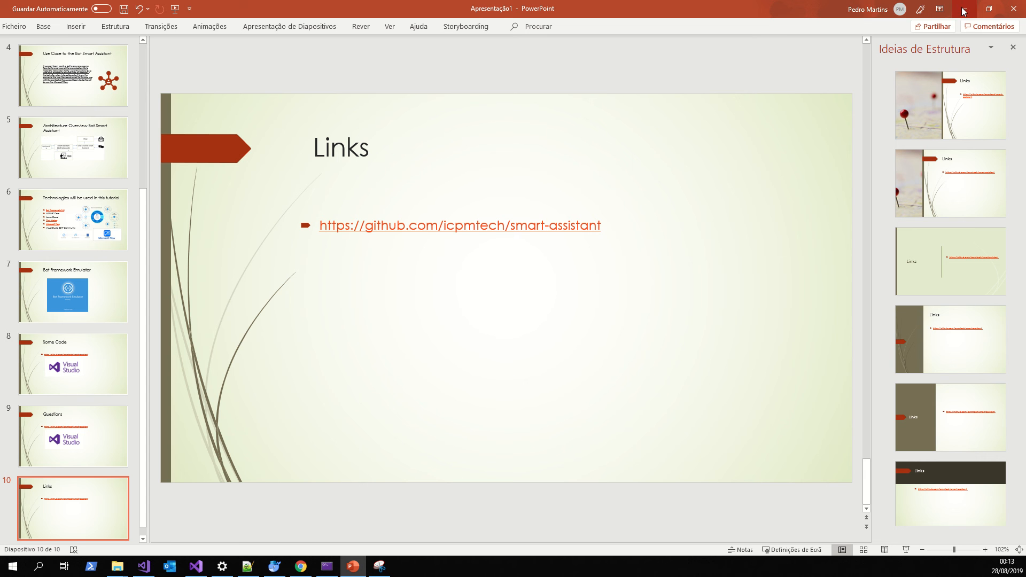
mouse_move(964, 11)
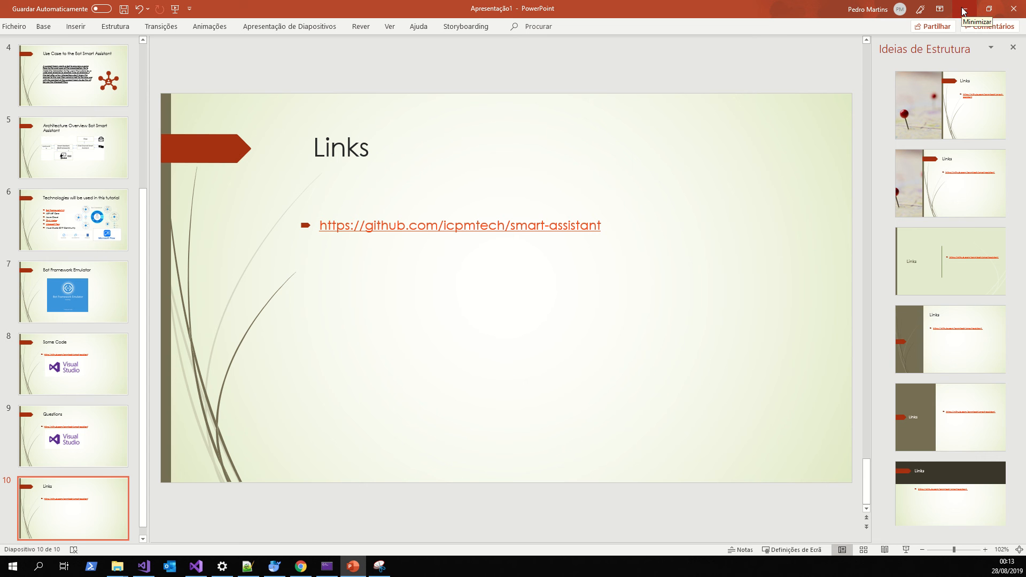